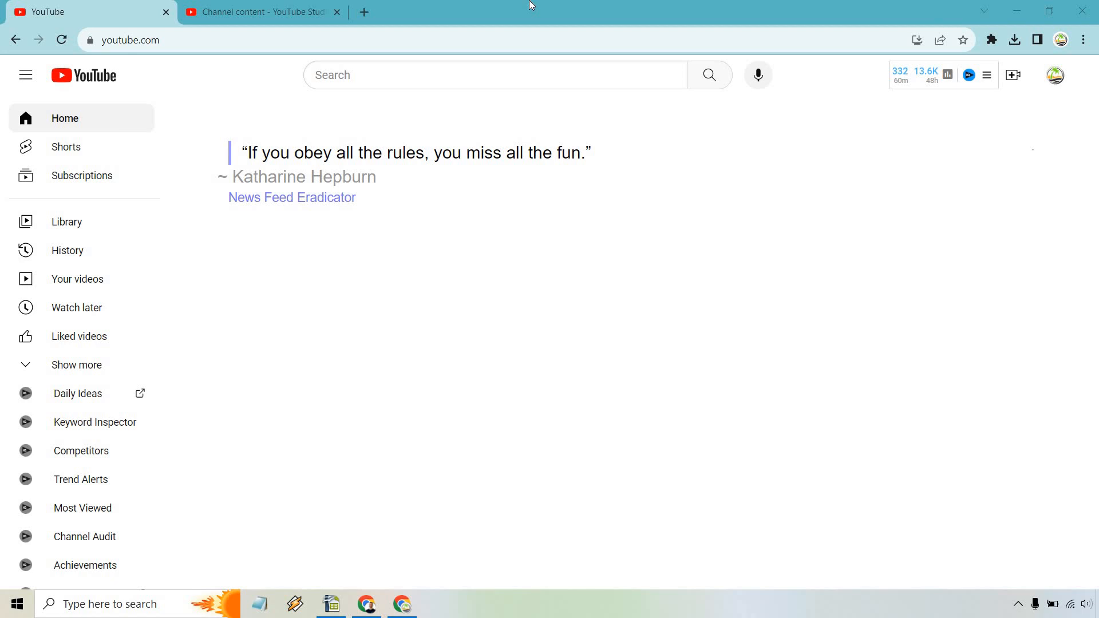
mouse_move(237, 194)
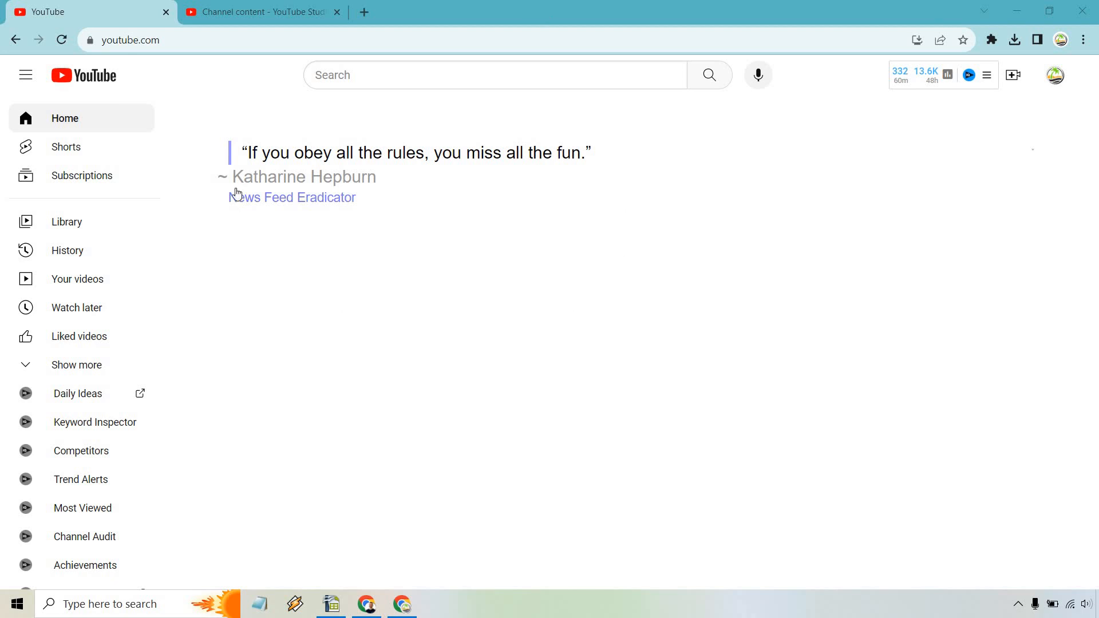
mouse_move(804, 290)
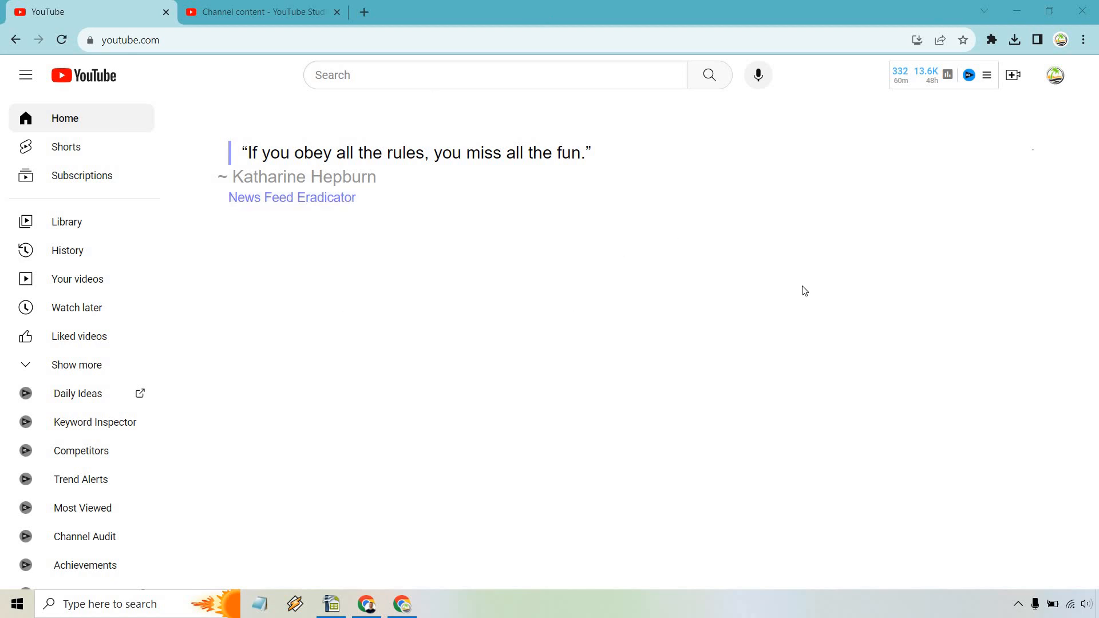
mouse_move(1054, 75)
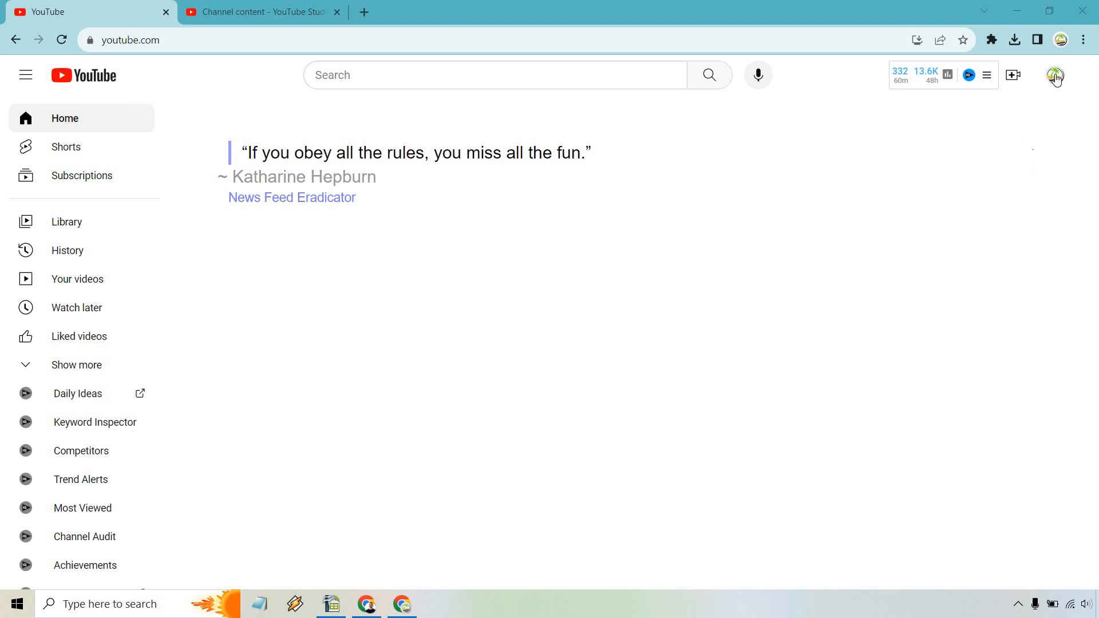
Open YouTube Studio from the profile avatar menu to see the channel's uploaded videos
left_click(1054, 76)
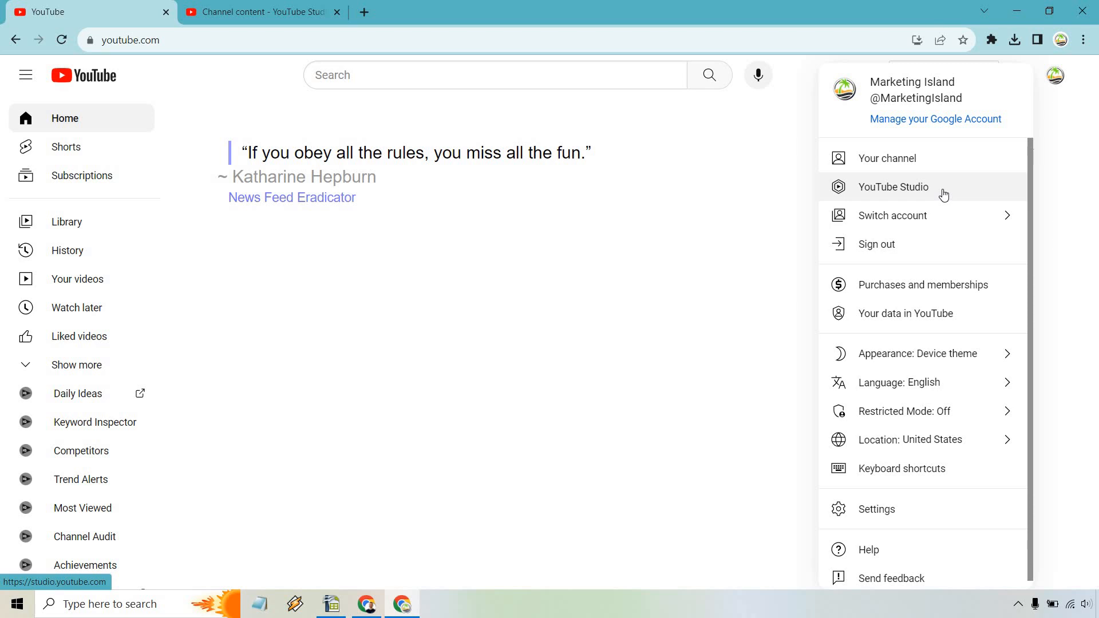
left_click(892, 186)
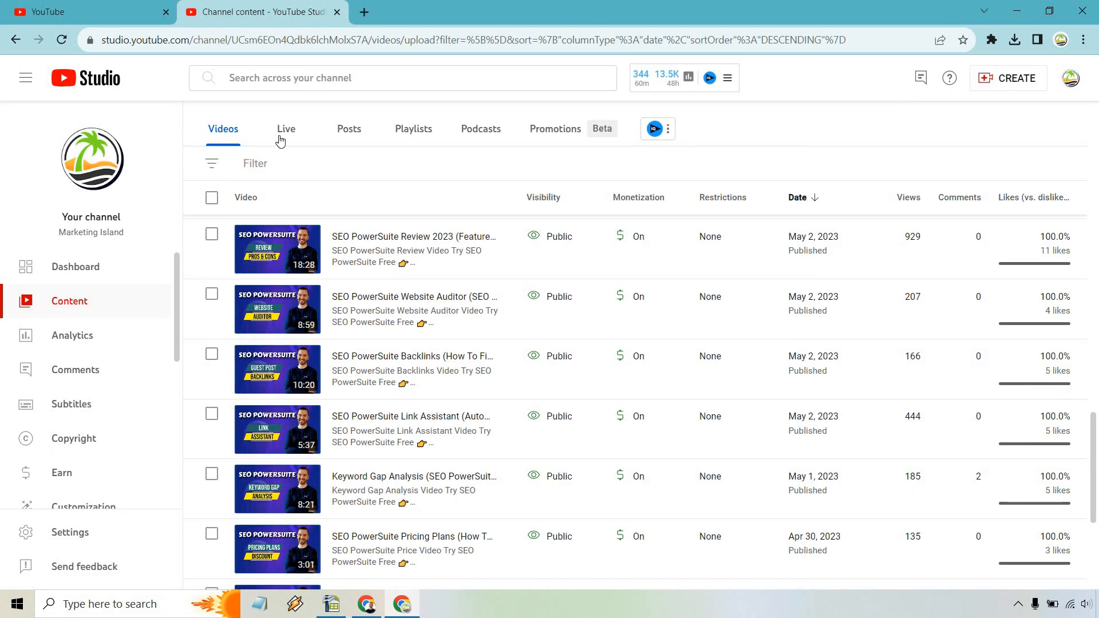
mouse_move(831, 139)
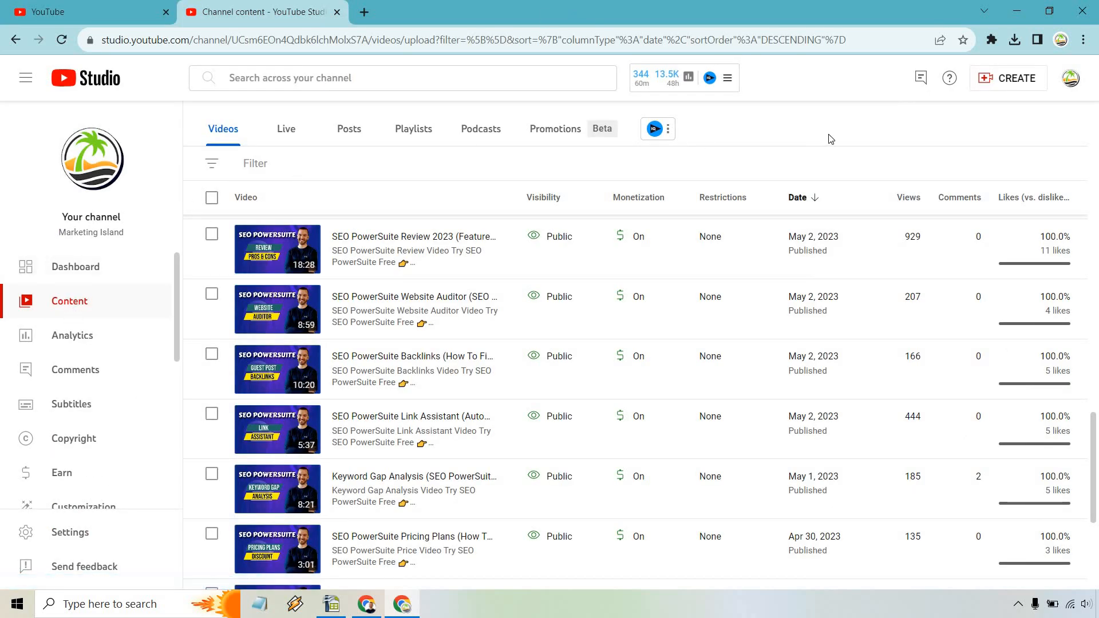
mouse_move(843, 137)
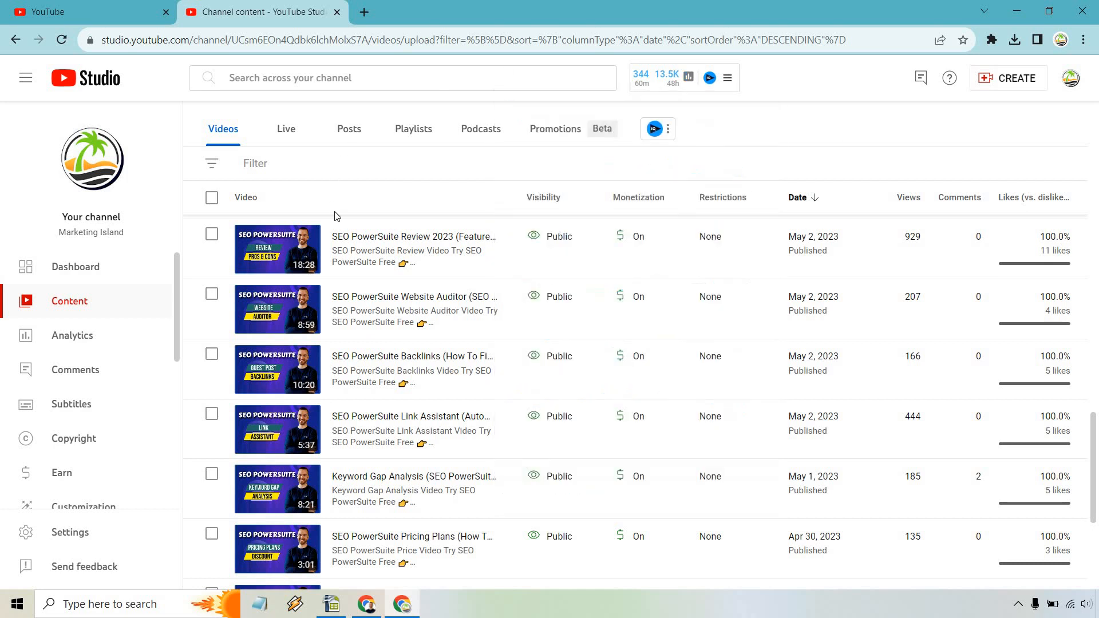
mouse_move(340, 265)
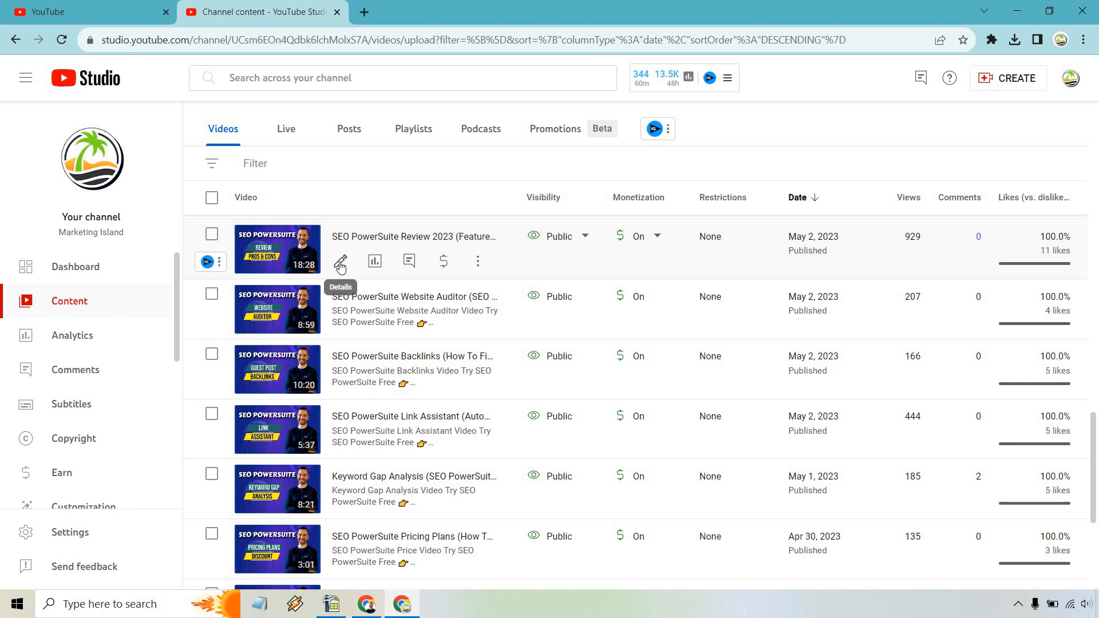
Open the SEO PowerSuite Review 2023 video's details and scroll to its Thumbnail section
left_click(340, 261)
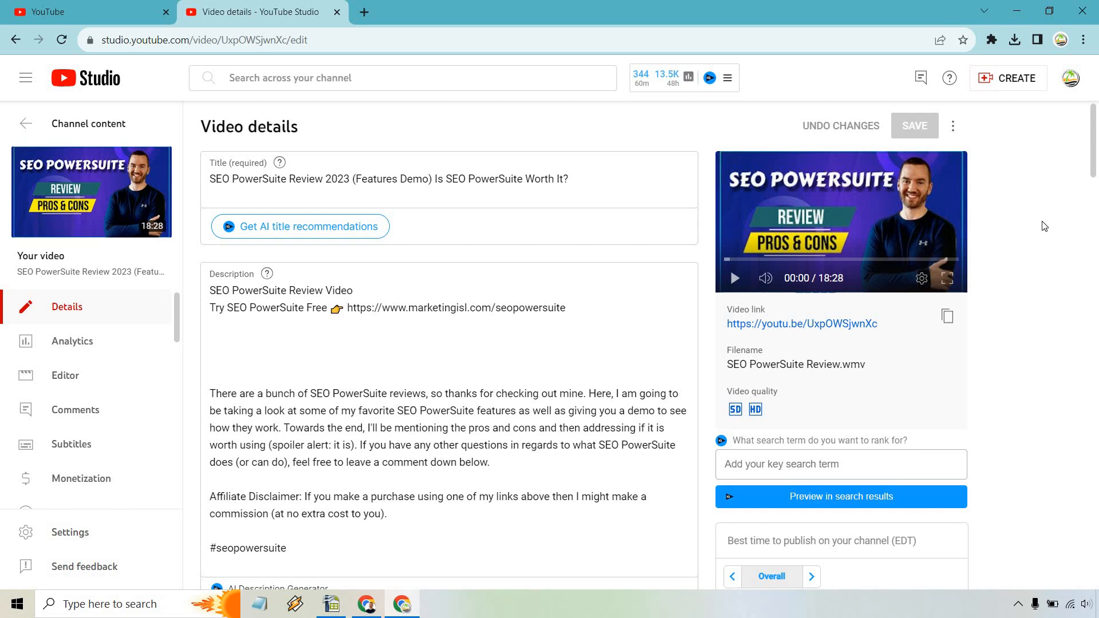
scroll("down", 3)
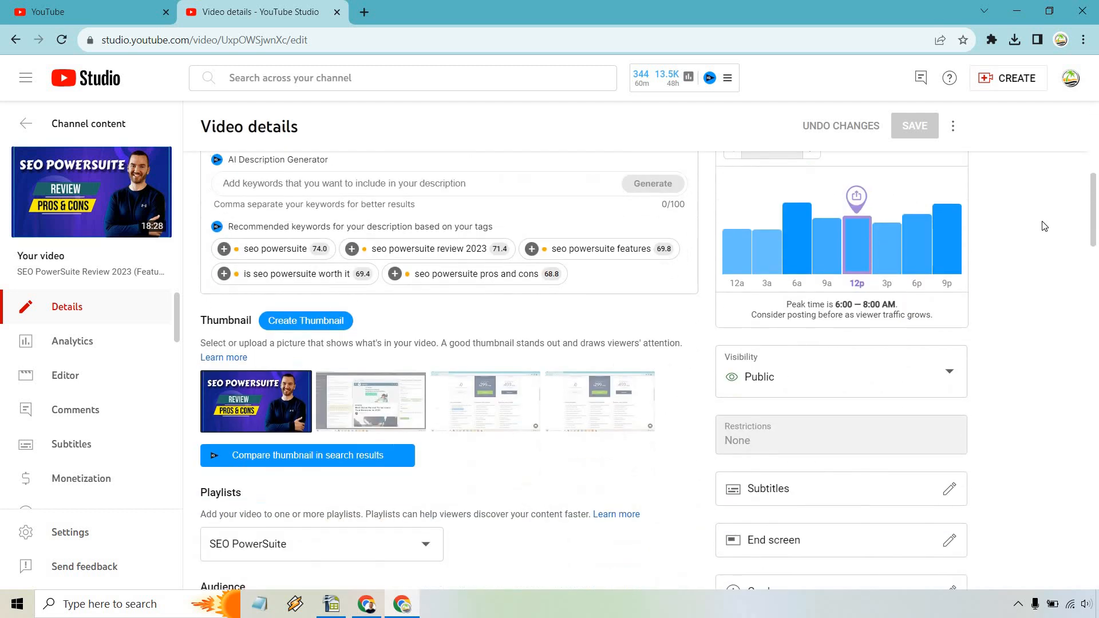
scroll("down", 3)
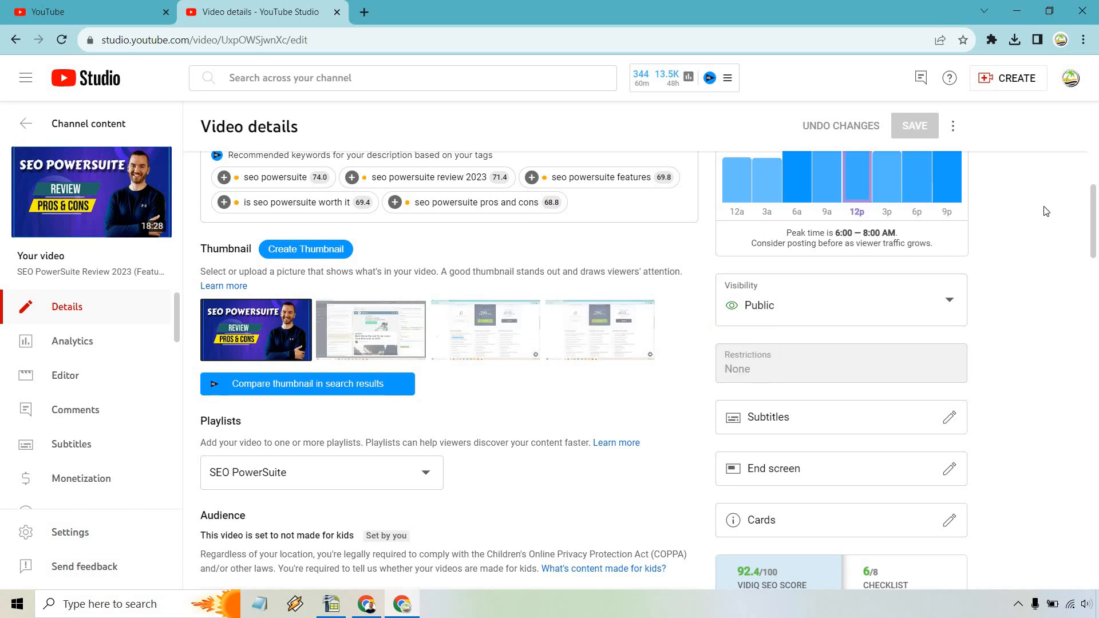
mouse_move(1054, 222)
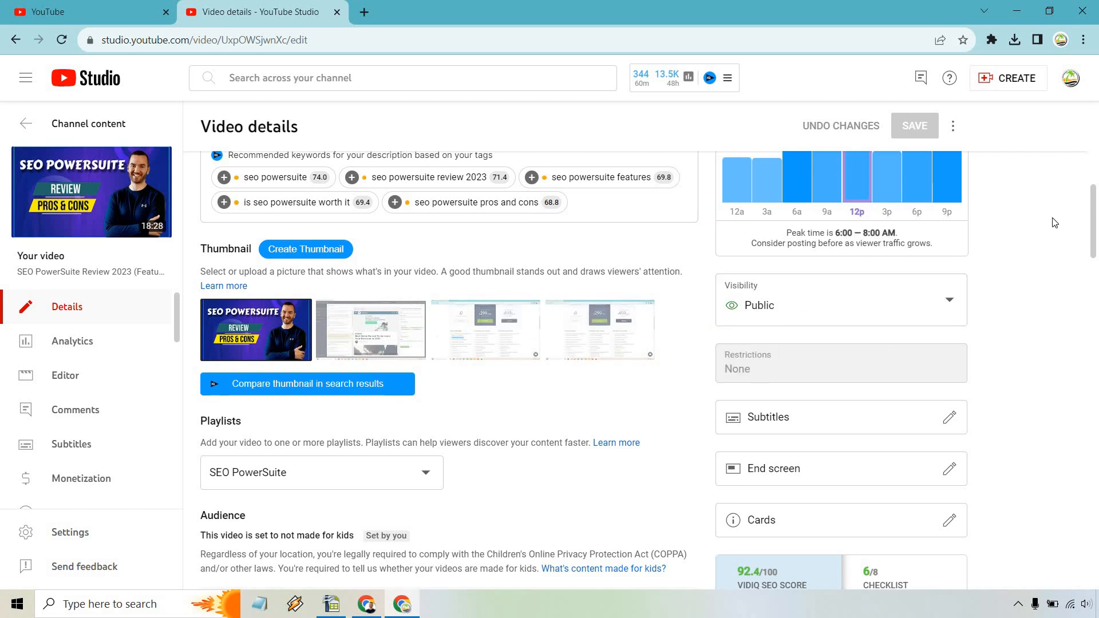
mouse_move(297, 322)
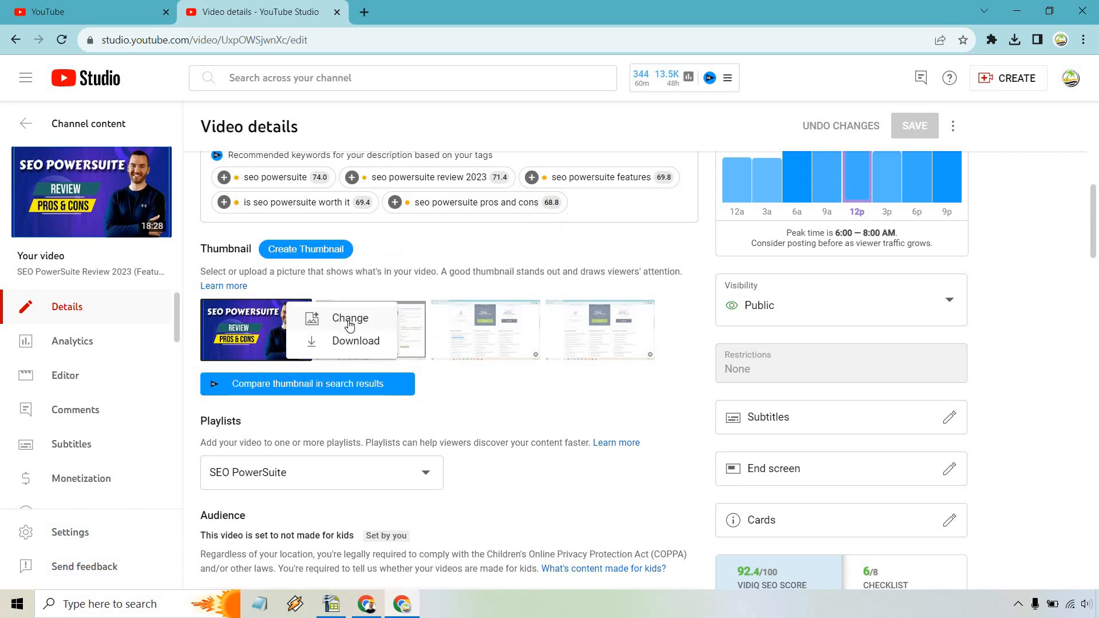
Swap the current thumbnail for the POWERSUITE REVIEW image
left_click(349, 318)
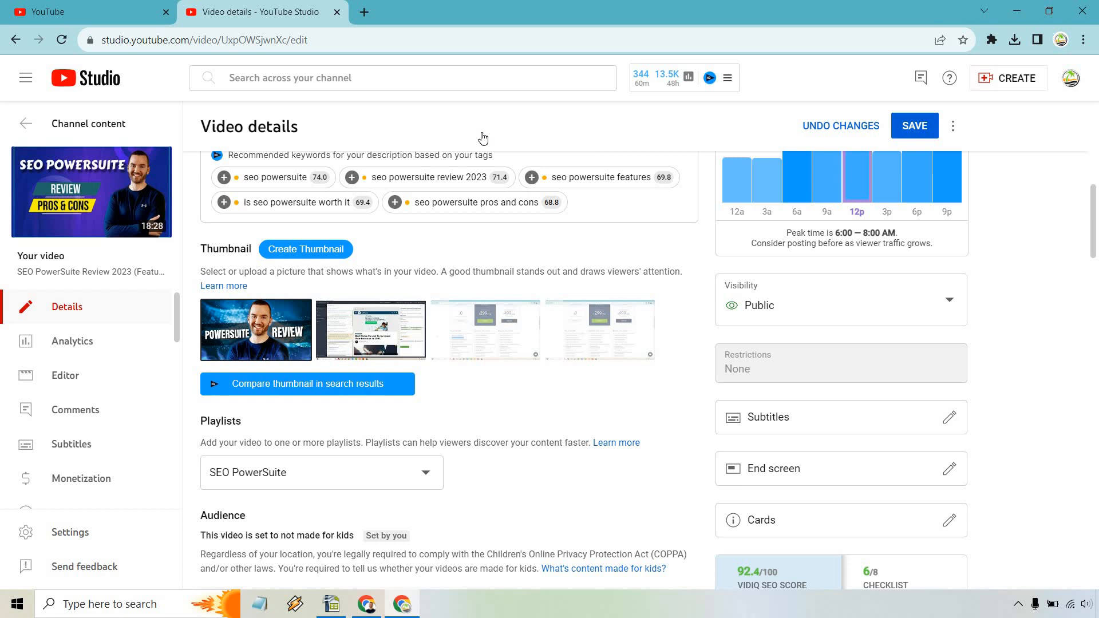
mouse_move(265, 305)
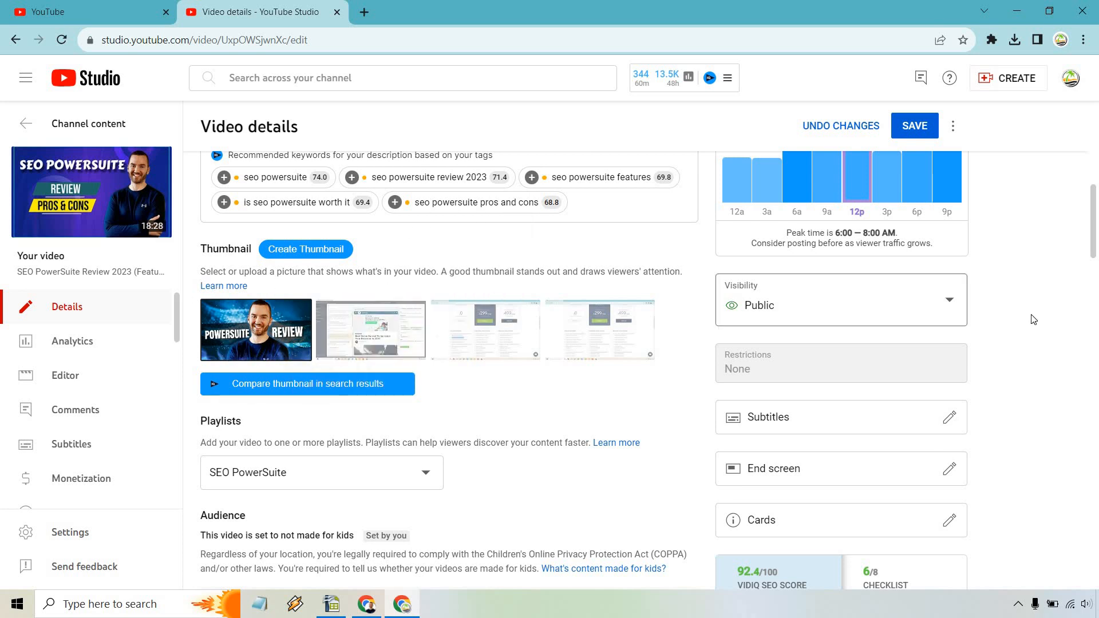
scroll("up", 3)
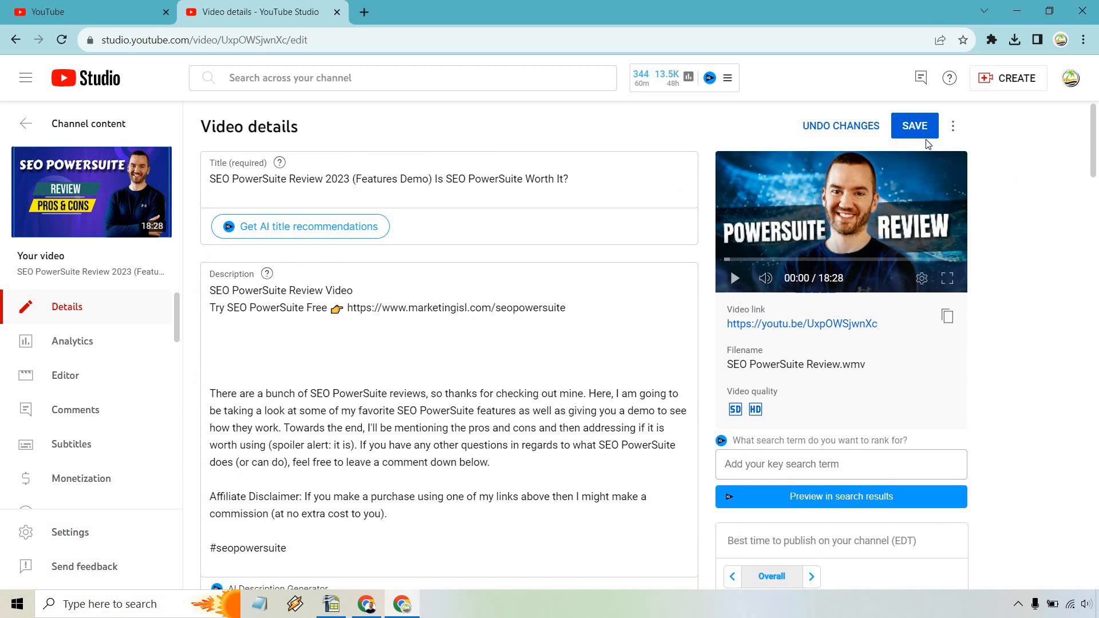
mouse_move(1064, 246)
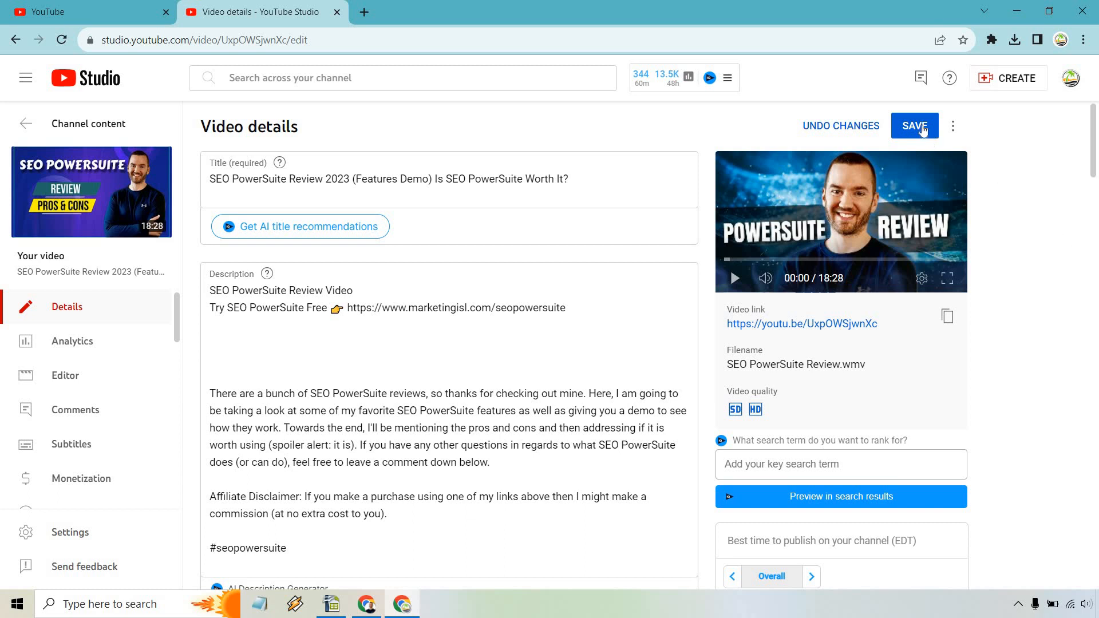
mouse_move(1026, 190)
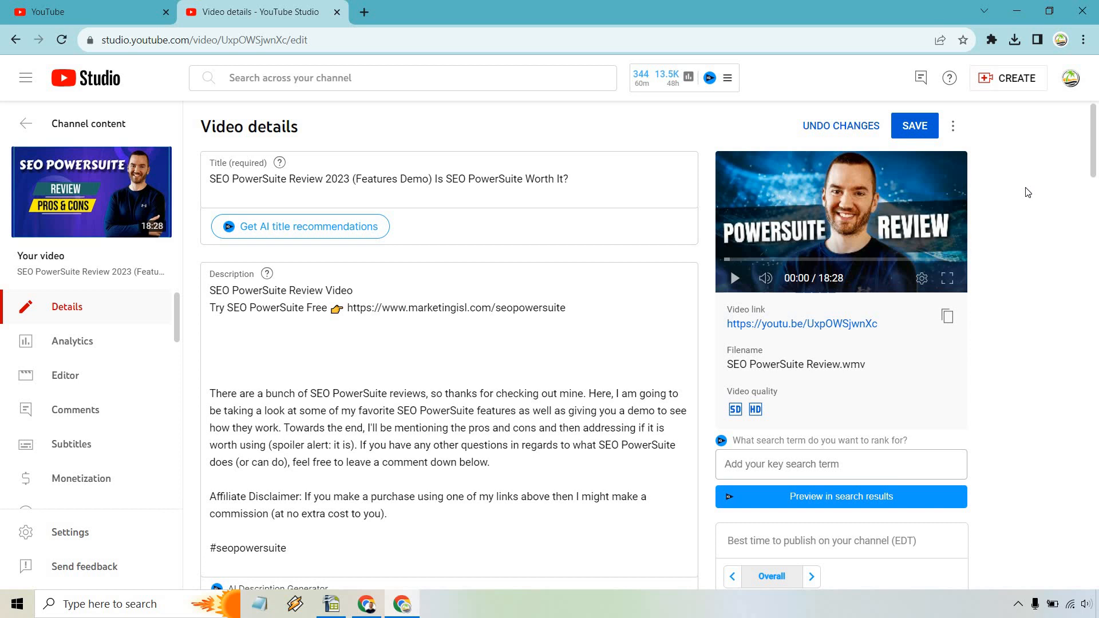
scroll("down", 3)
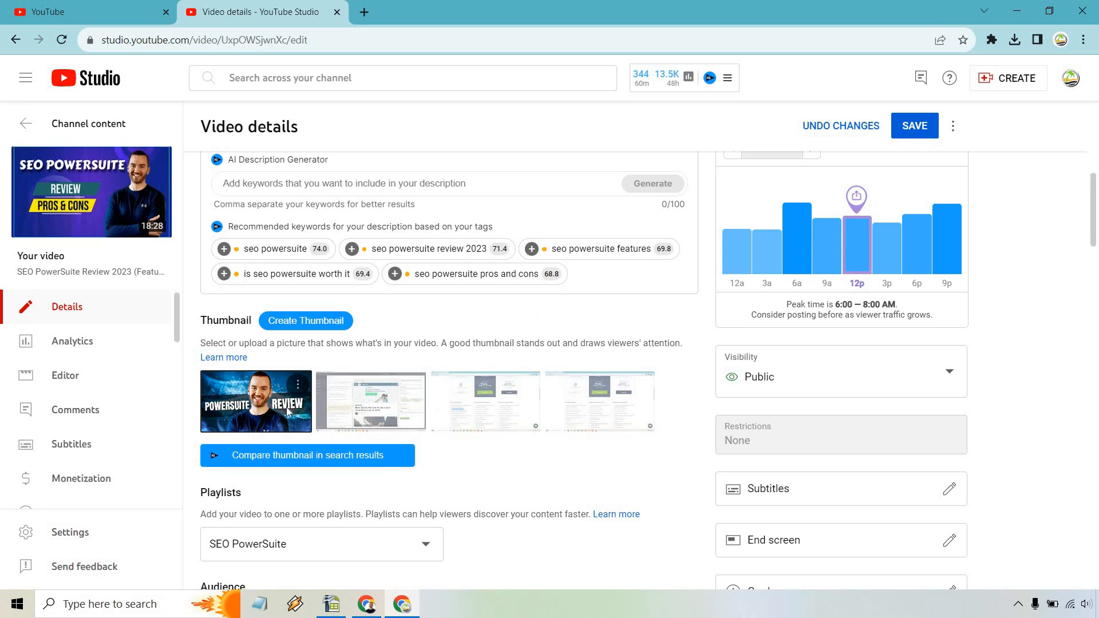
mouse_move(1049, 307)
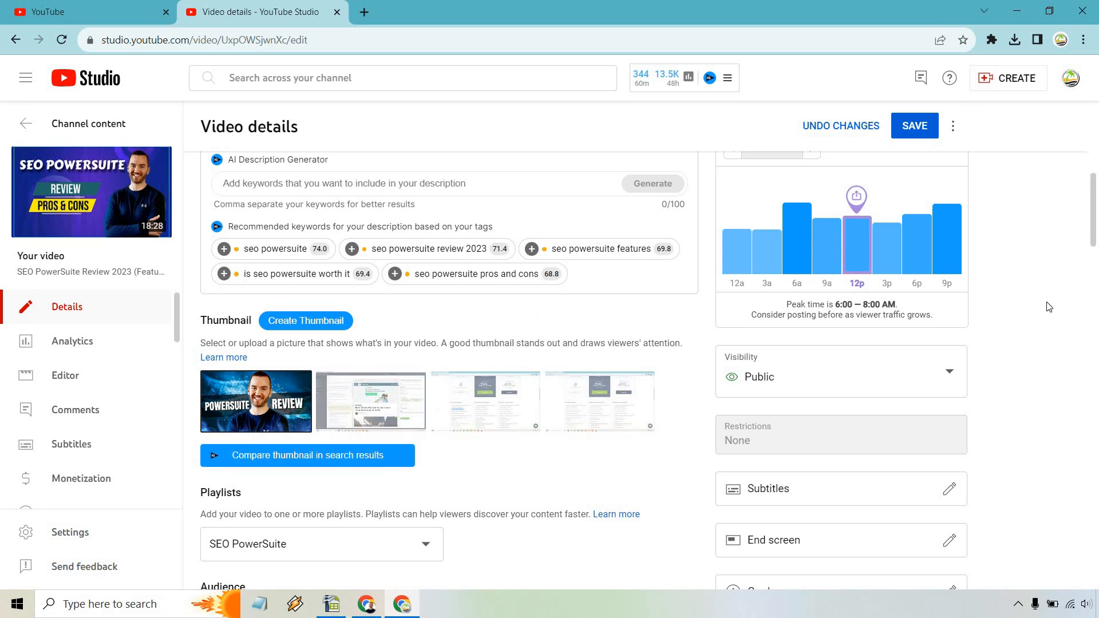